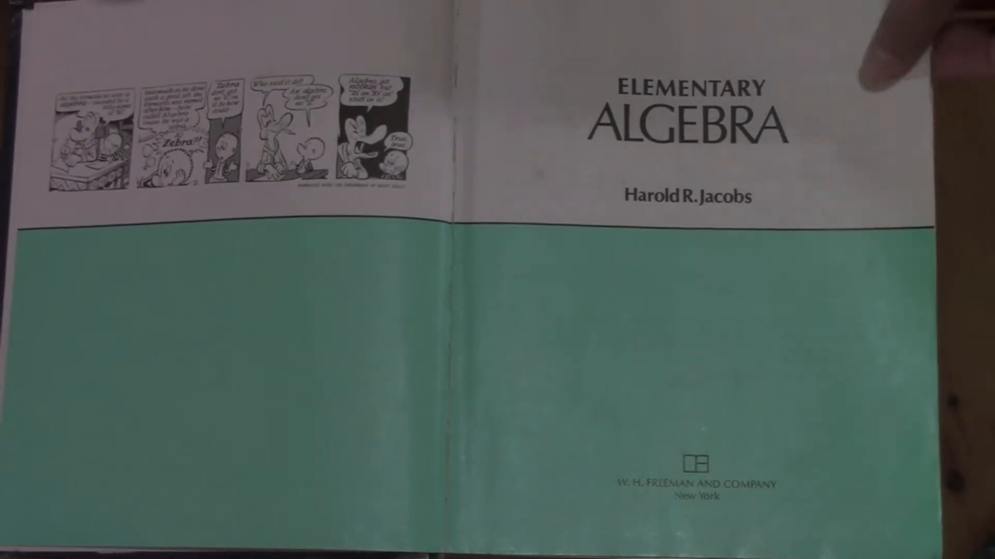
{"action": "left_click", "coordinate": [888, 63]}
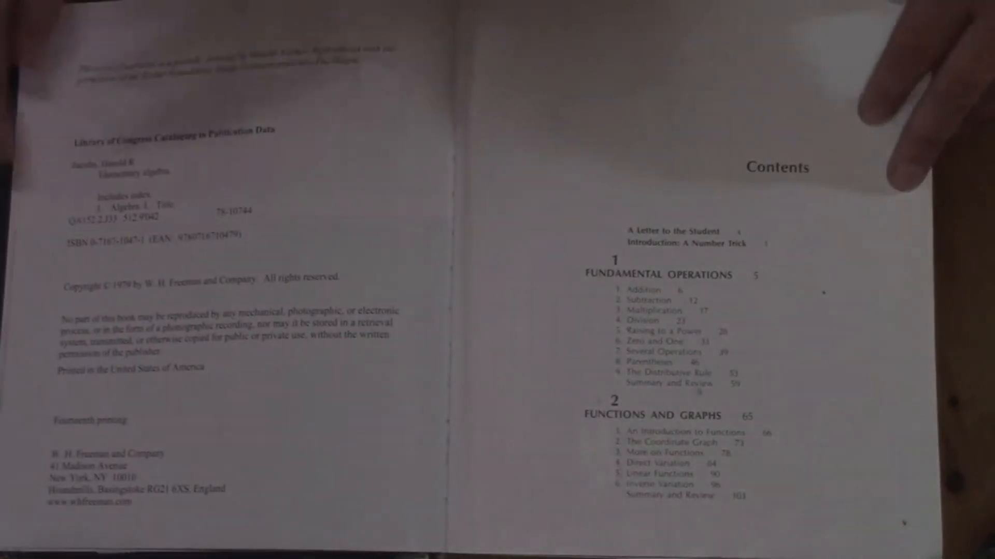